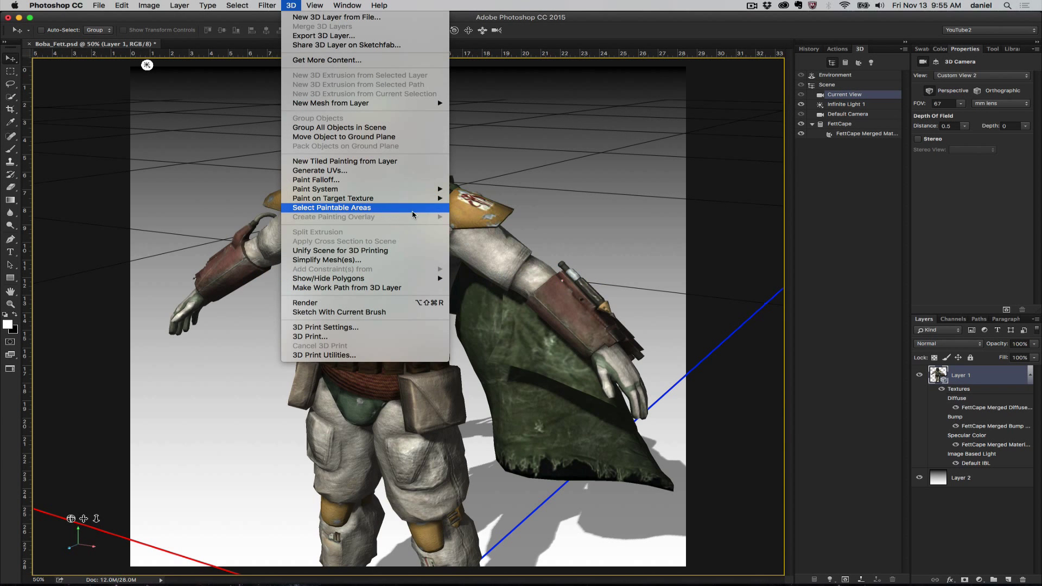
# Select the Boba Fett model's paintable areas via 3D > Select Paintable Areas
pyautogui.click(331, 208)
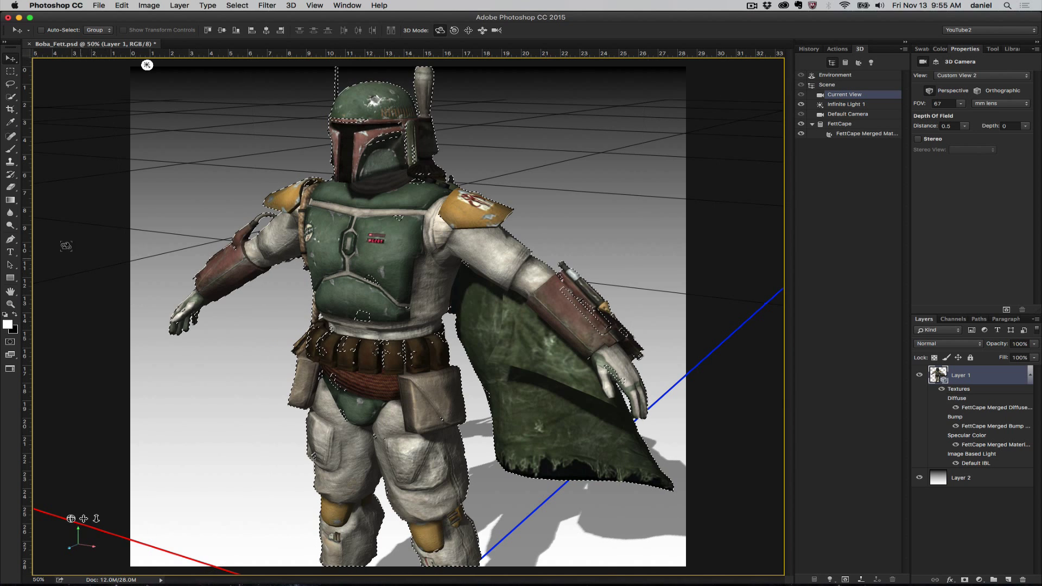
pyautogui.click(291, 5)
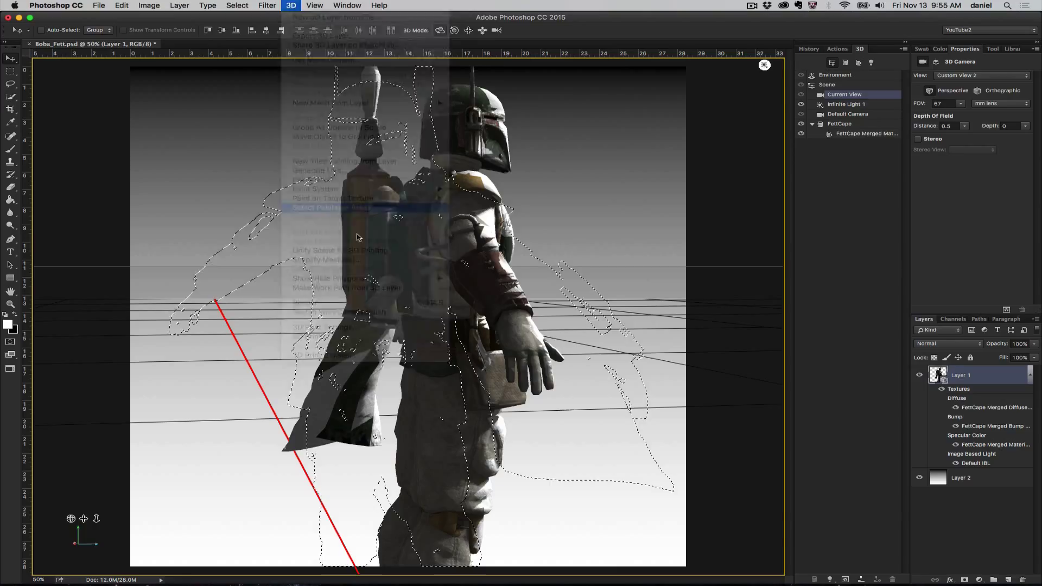